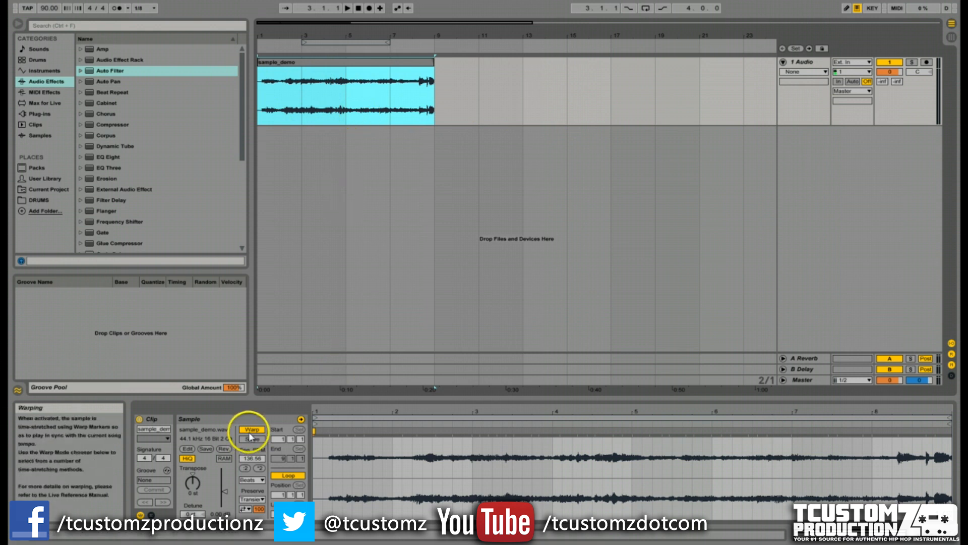
mouse_move(251, 438)
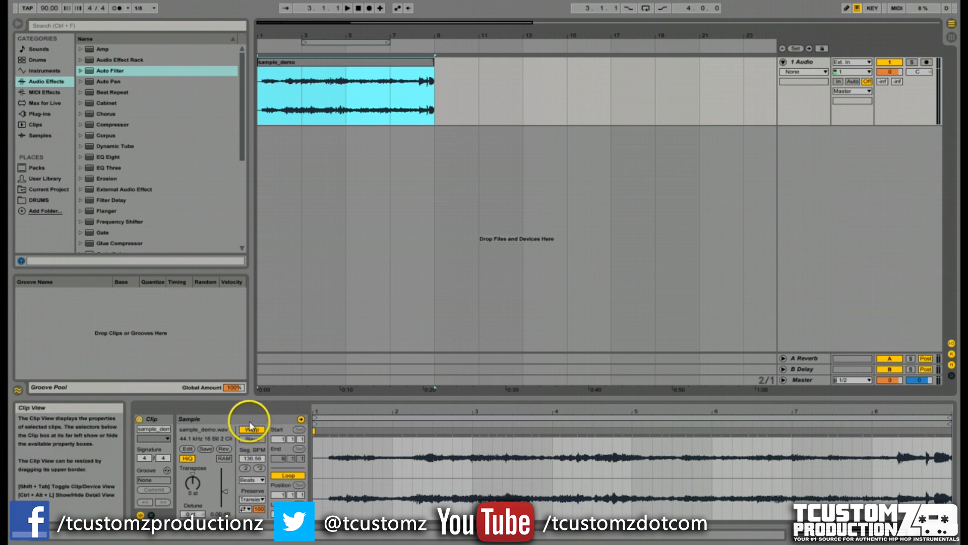
Switch off Warp on the sample_demo clip so it plays unstretched at original length.
left_click(251, 429)
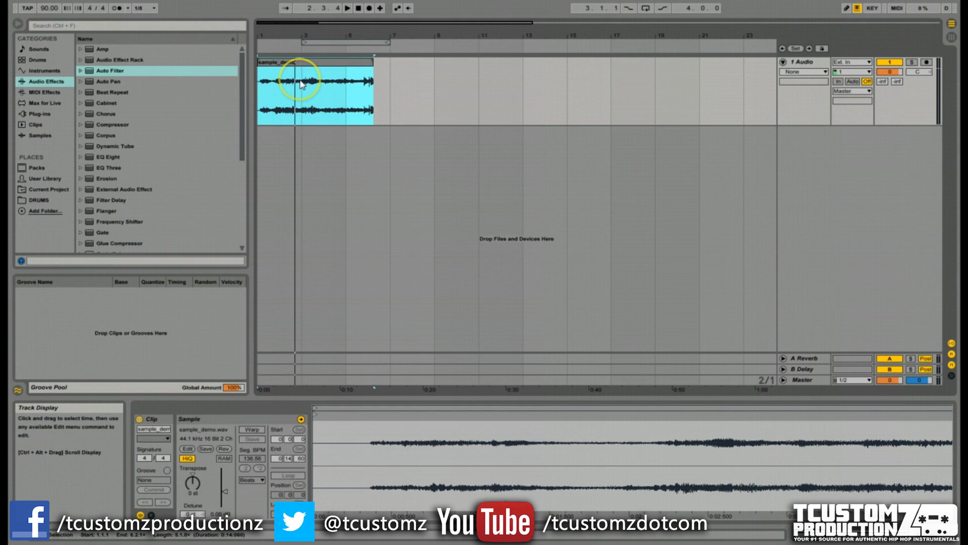
Select sample_demo and enlarge the Sample Editor to show the unwarped waveform.
left_click(300, 62)
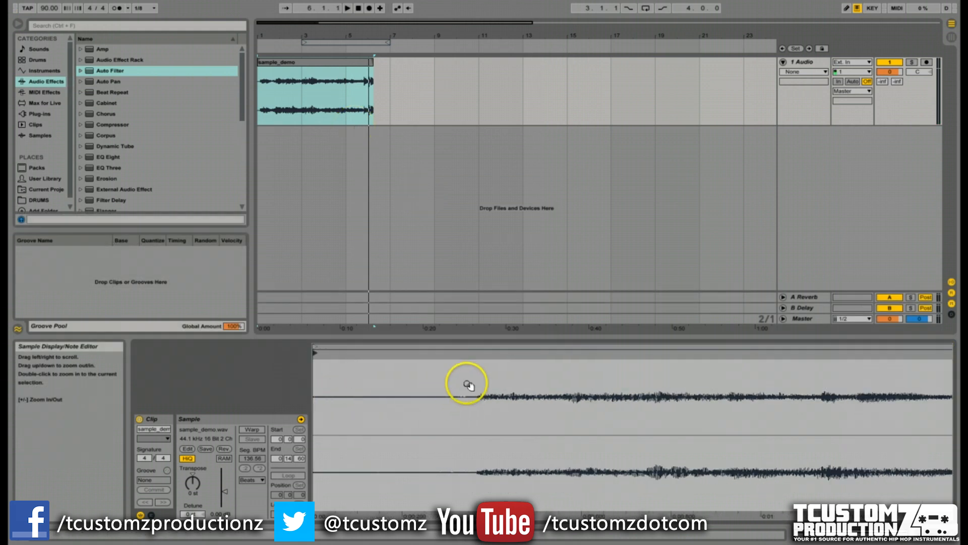
mouse_move(369, 408)
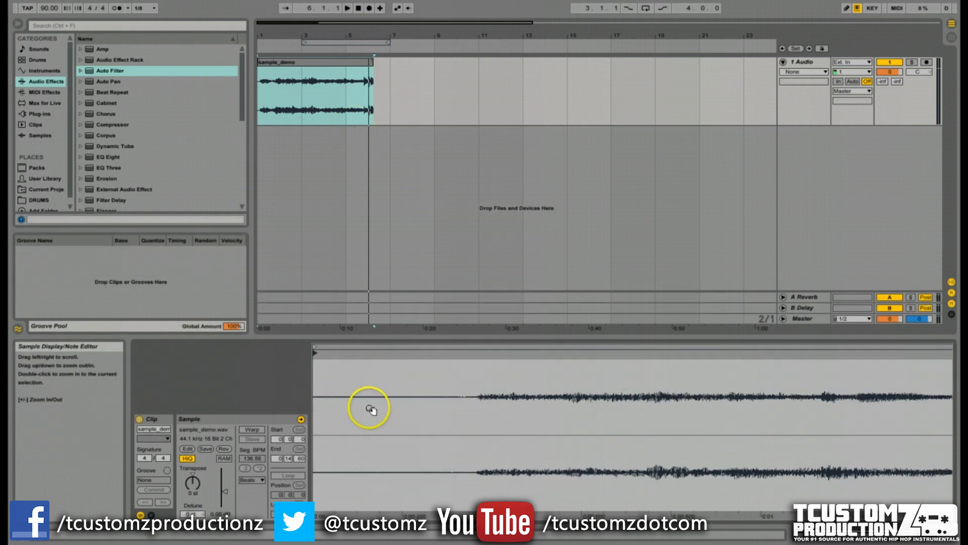
left_click(316, 354)
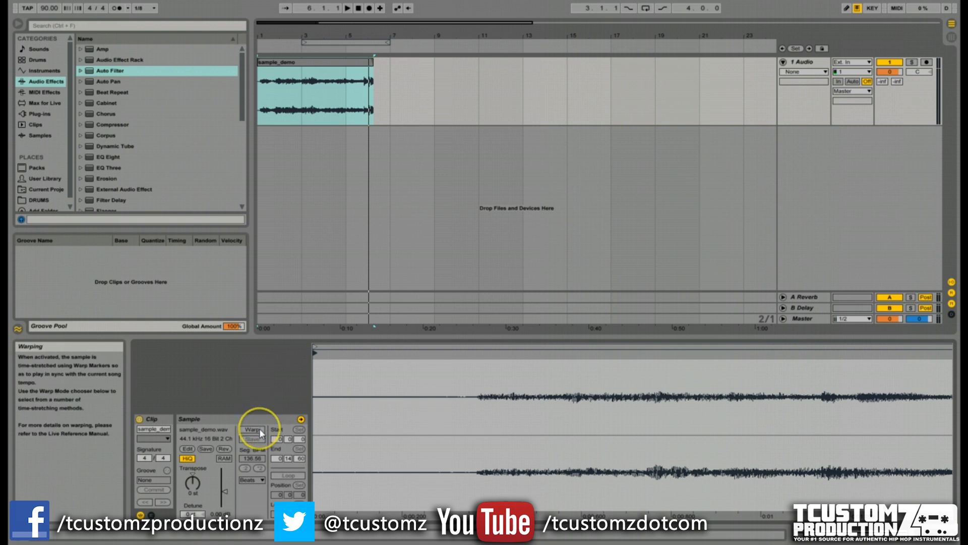
Re-enable Warp on sample_demo, choosing Yes to keep the clip's current timing.
left_click(251, 429)
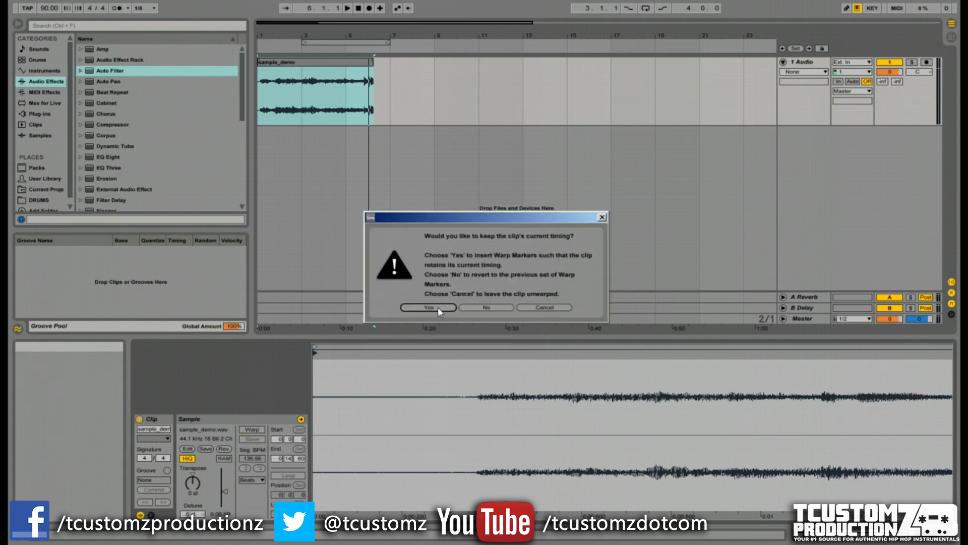
left_click(428, 307)
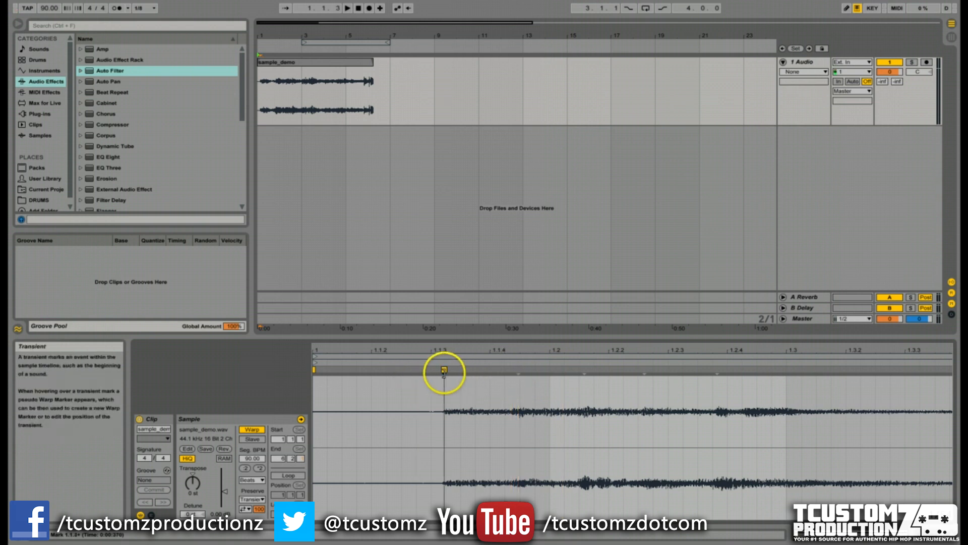
Zoom into the waveform and convert transients into warp markers across the clip.
left_click_drag(443, 371, 593, 371)
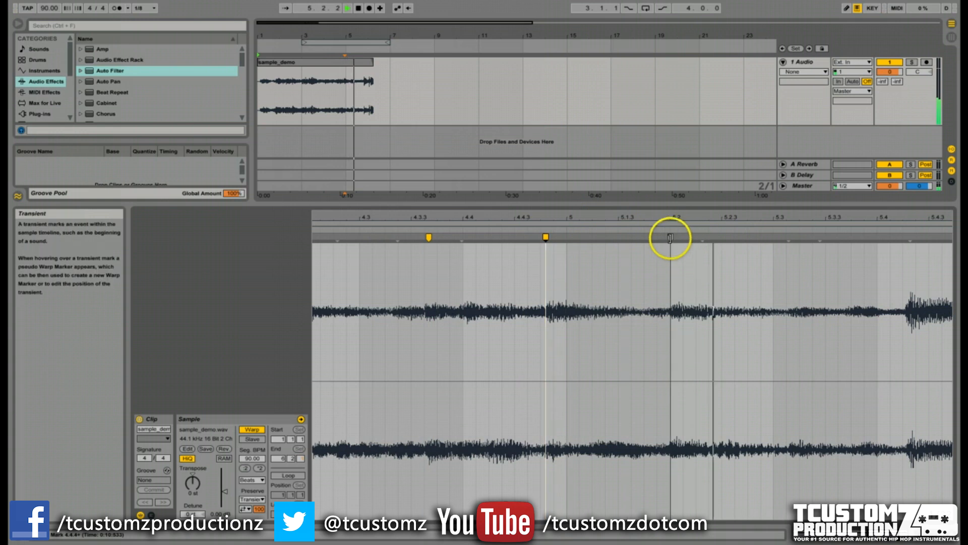
double_click(663, 237)
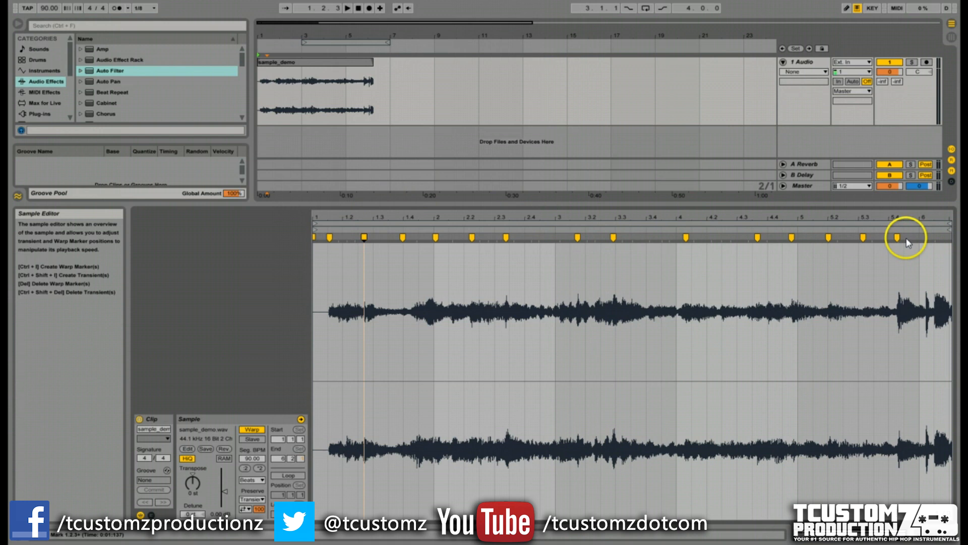
left_click(308, 62)
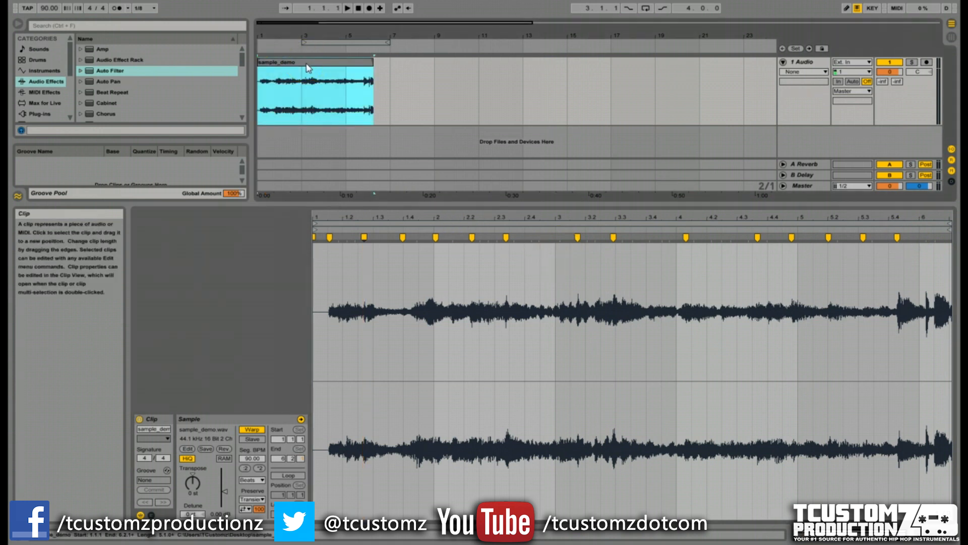
Bring up Slice to New MIDI Track for sample_demo, trying Warp Marker then Transient divisions.
right_click(309, 66)
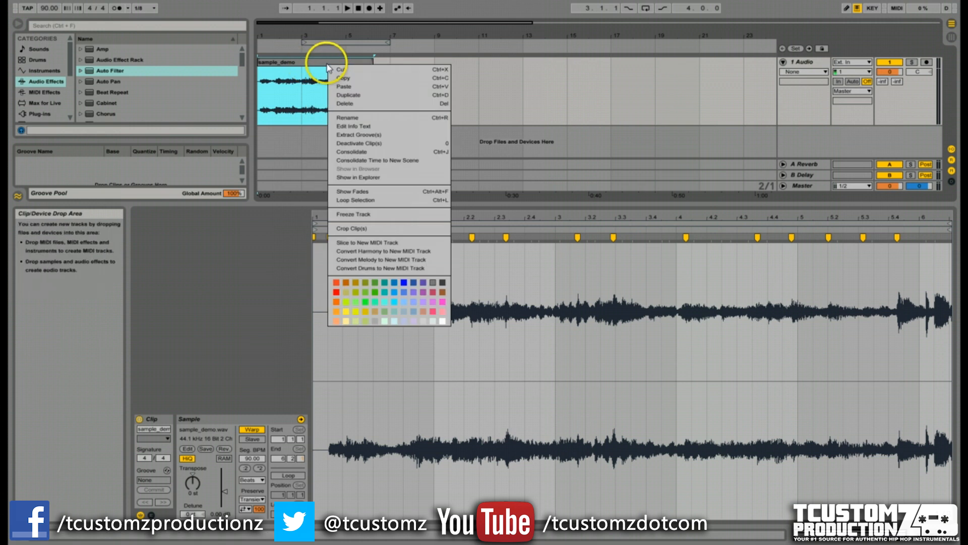
mouse_move(393, 243)
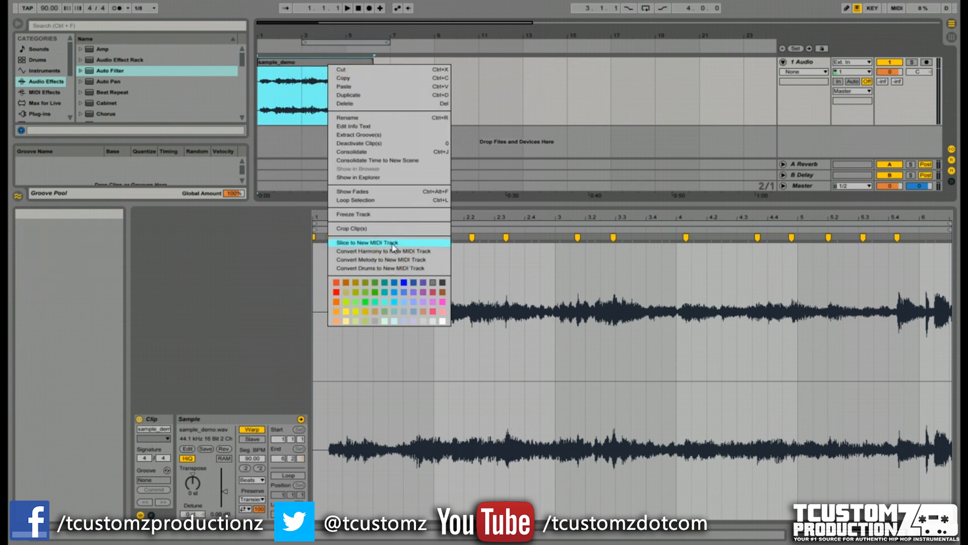
left_click(365, 242)
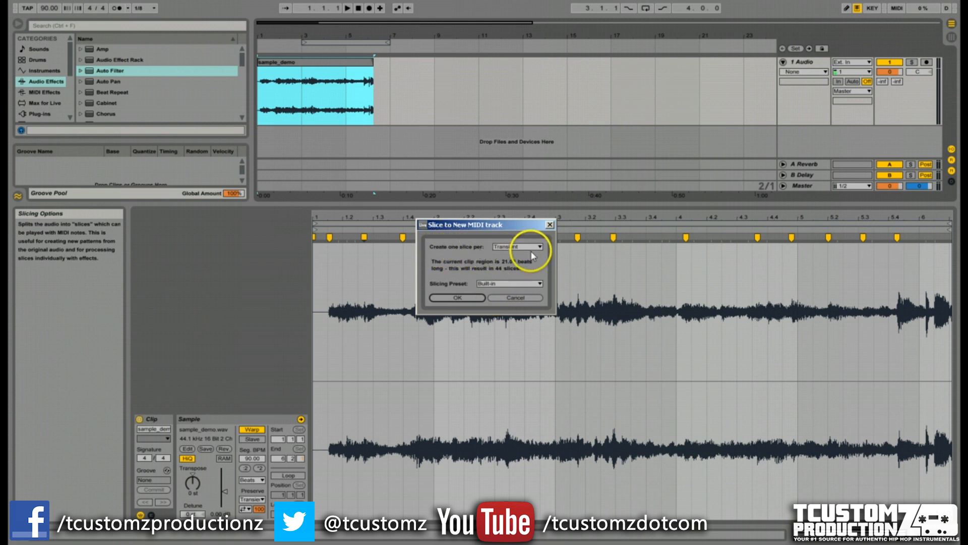
left_click(518, 246)
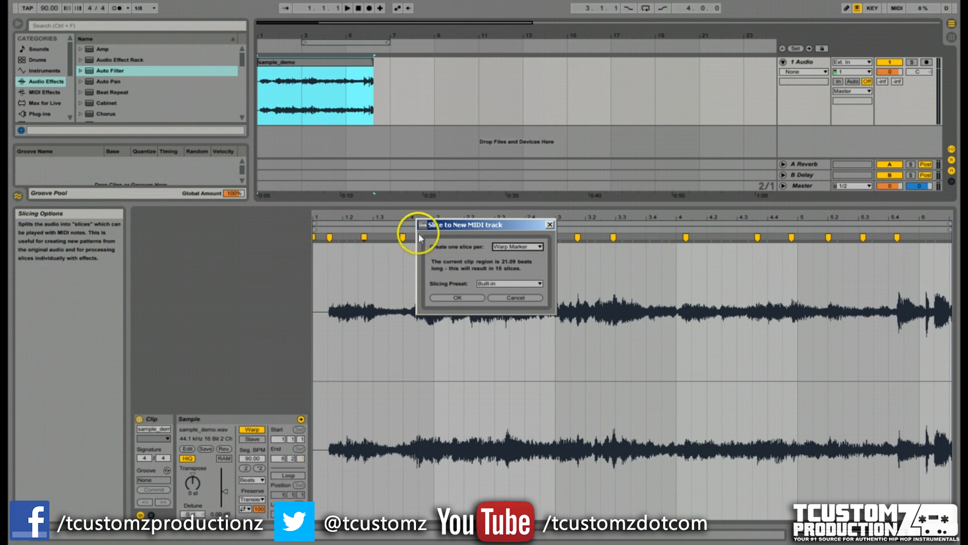
left_click(521, 246)
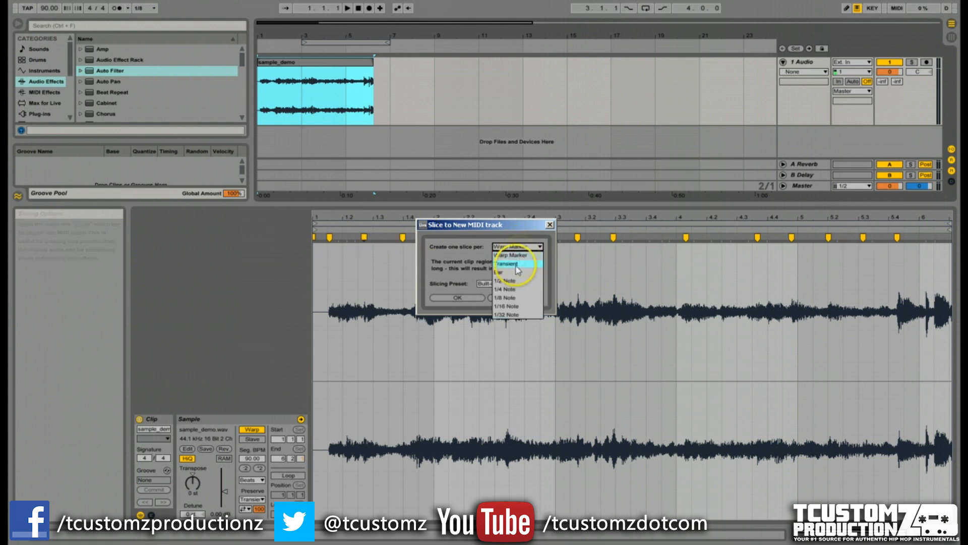
left_click(506, 263)
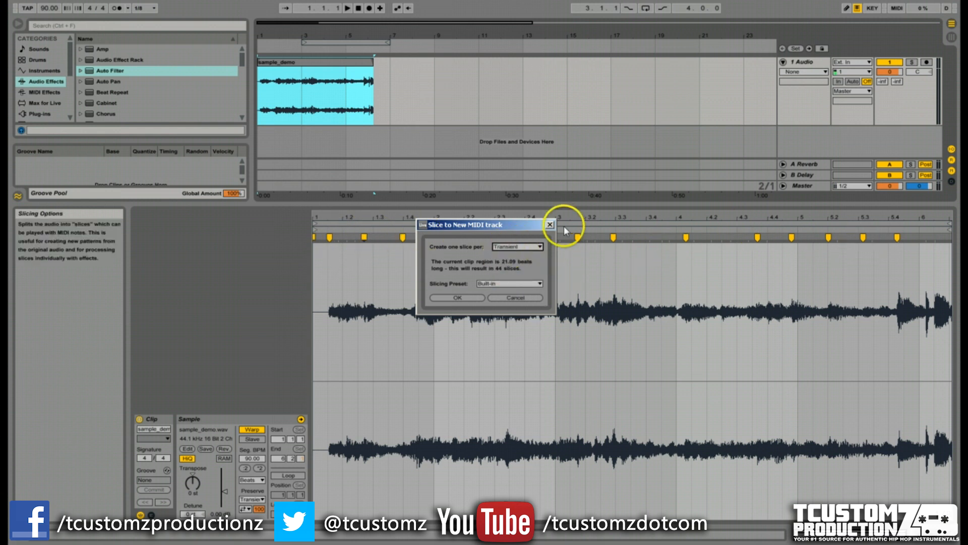
Reopen Slice to New MIDI Track and set one slice per Warp Marker for 15 slices.
left_click(550, 224)
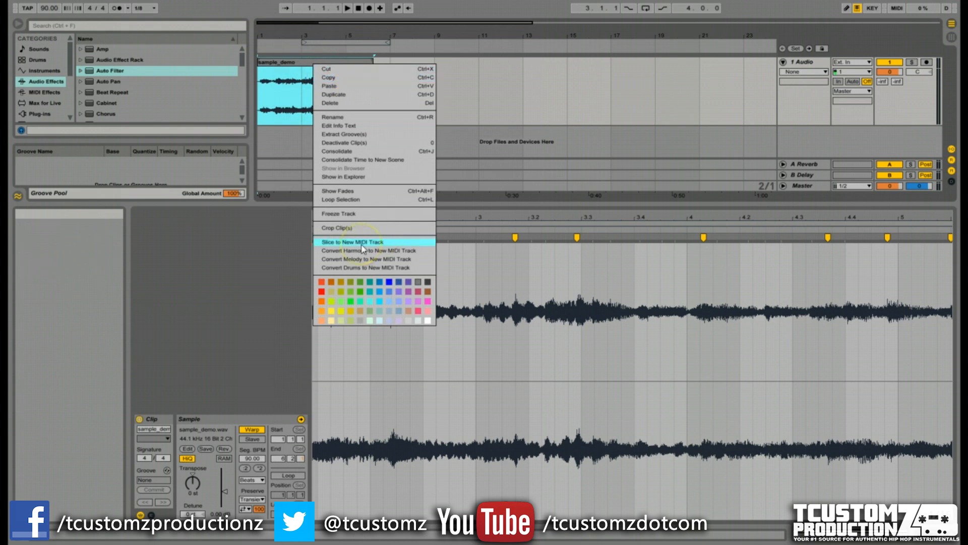
left_click(351, 241)
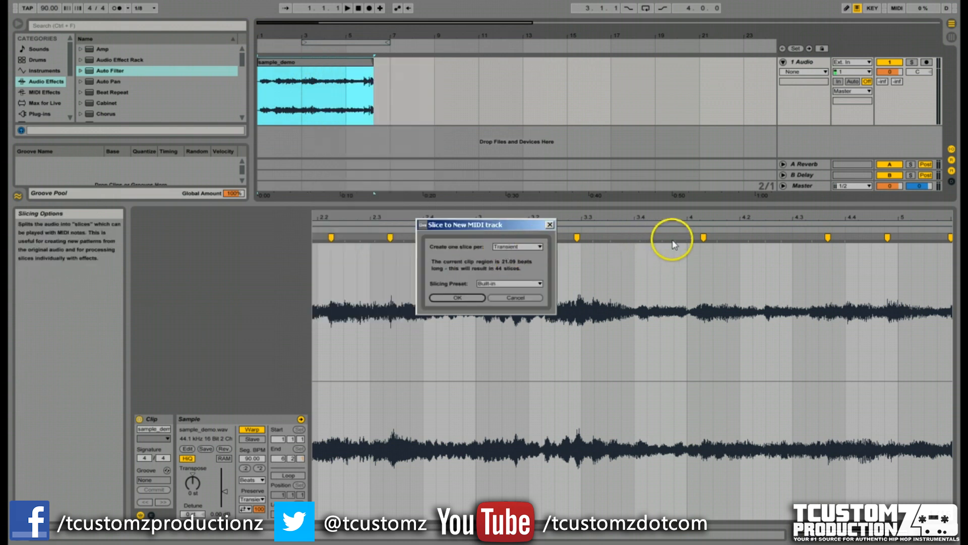
mouse_move(515, 284)
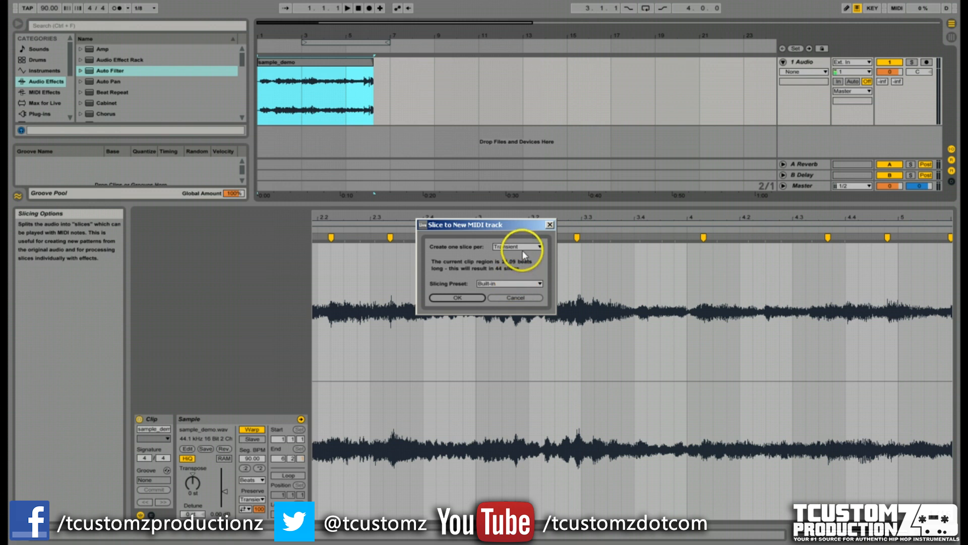
left_click(518, 246)
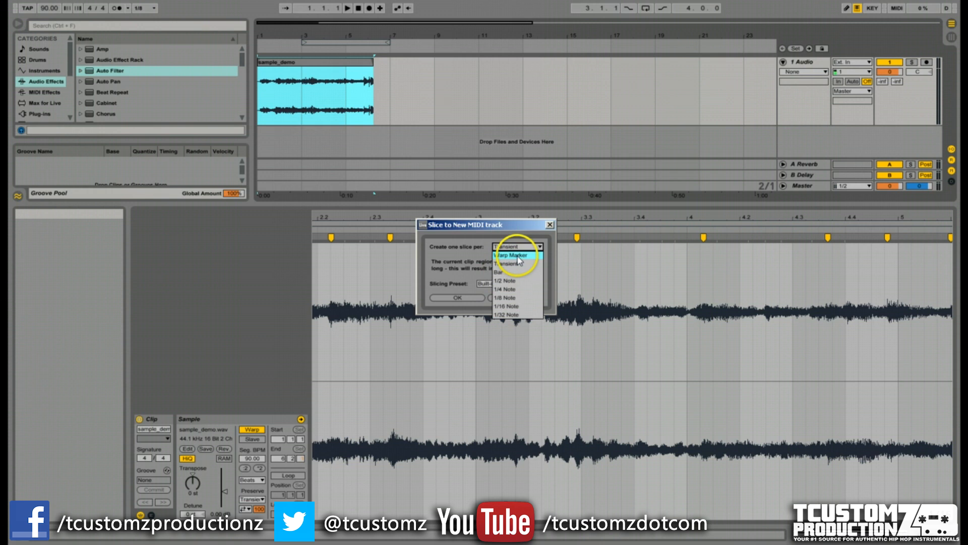
left_click(513, 256)
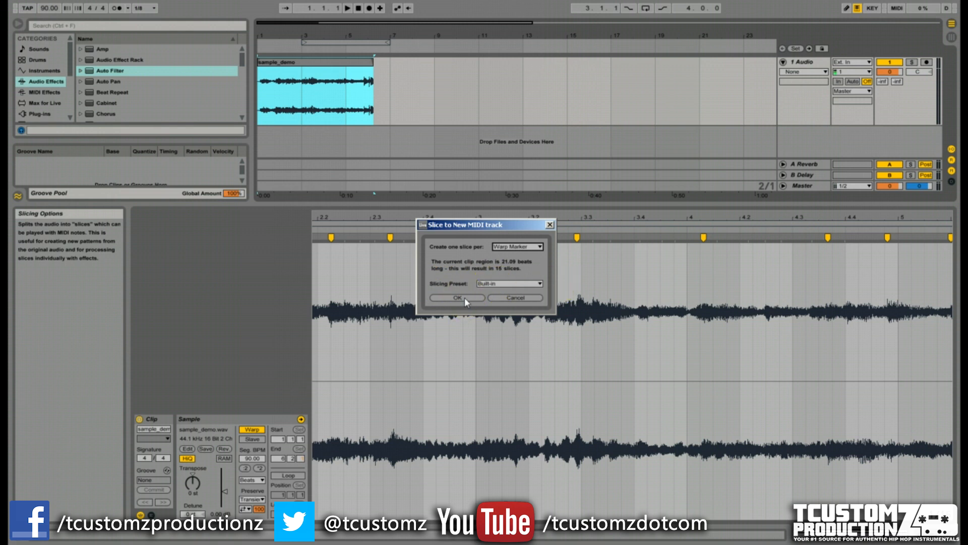
Confirm the slicing into a new MIDI track and audition a Drum Rack slice pad.
left_click(456, 298)
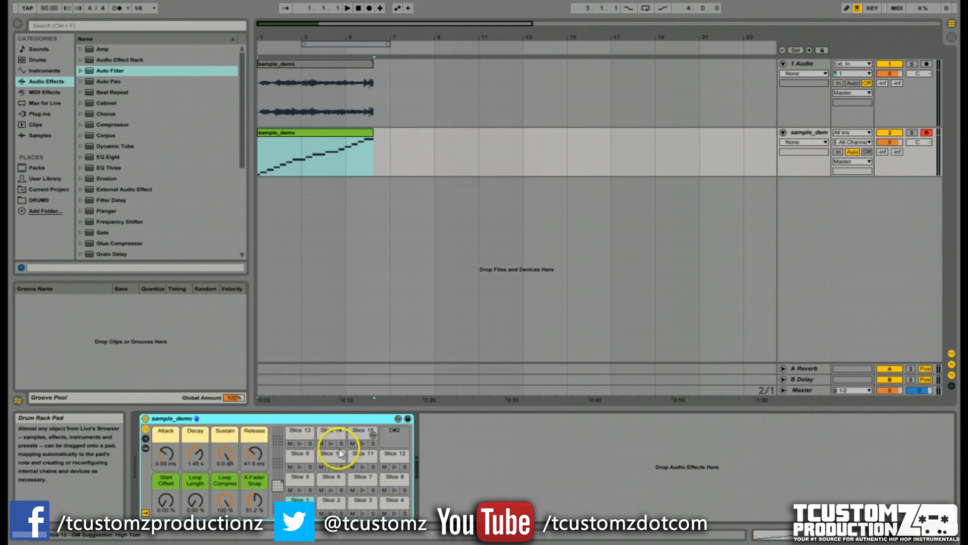
left_click(300, 500)
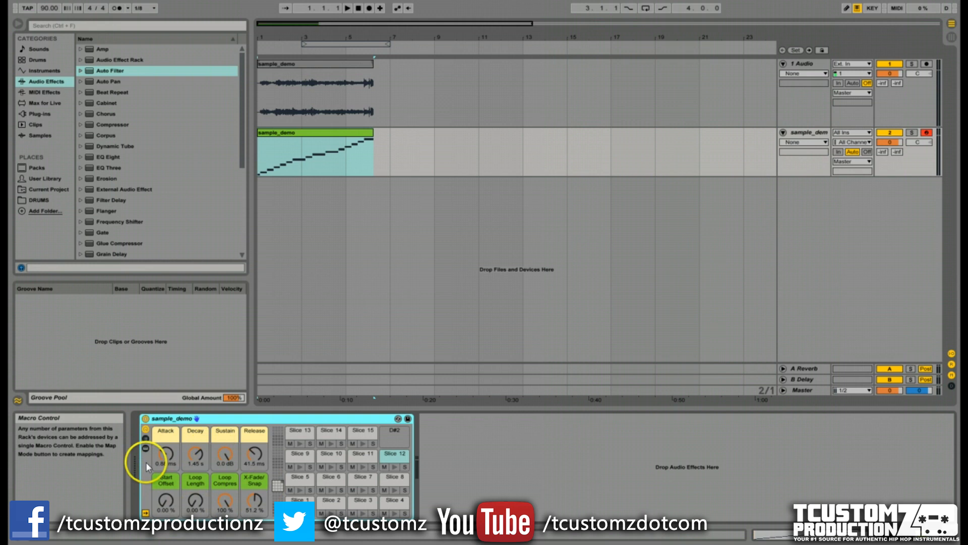
mouse_move(190, 475)
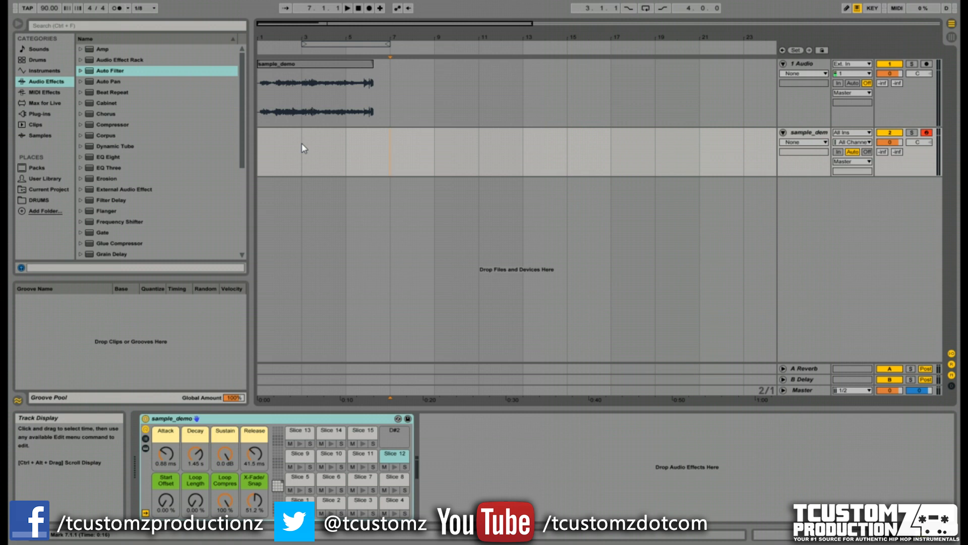
Reselect the audio clip, view the Slicing Preset list, and close the dialog.
left_click(331, 64)
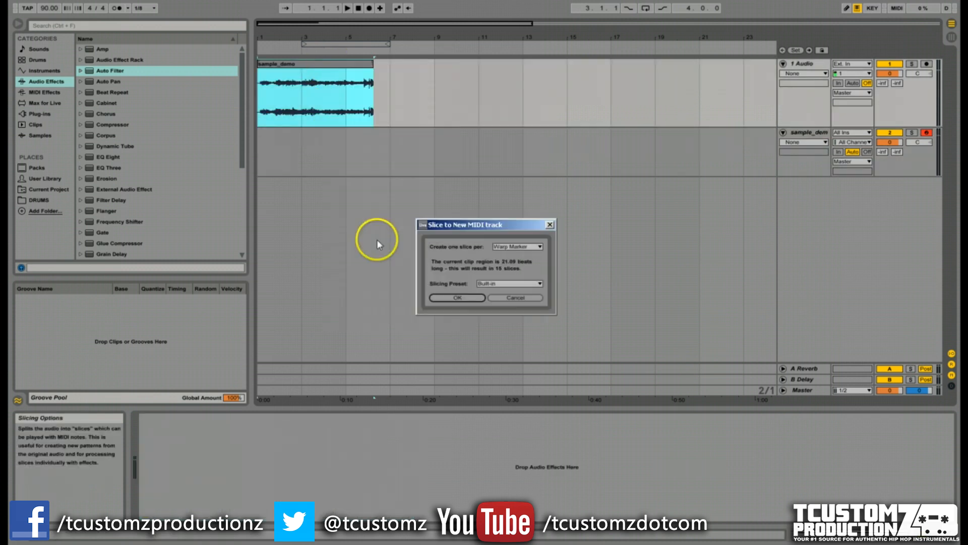
left_click(511, 282)
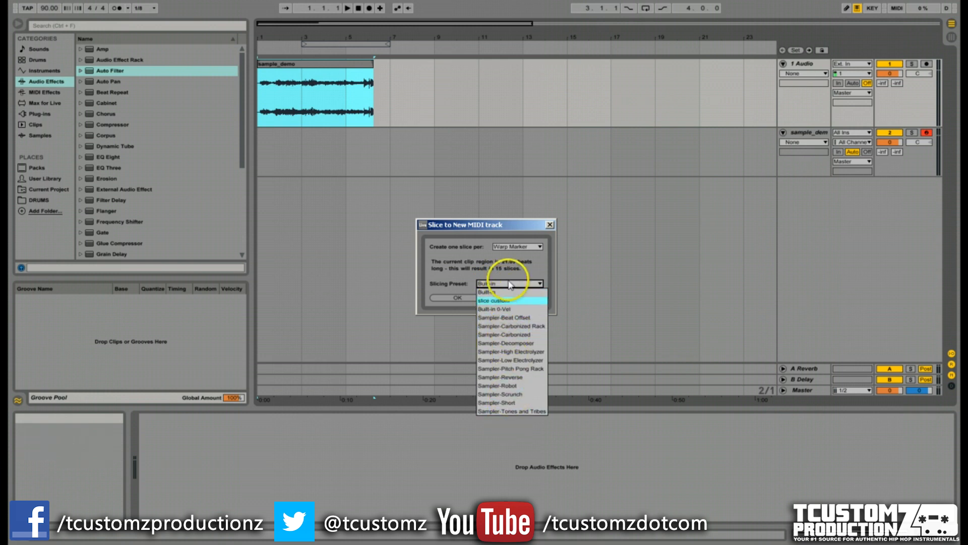
left_click(549, 224)
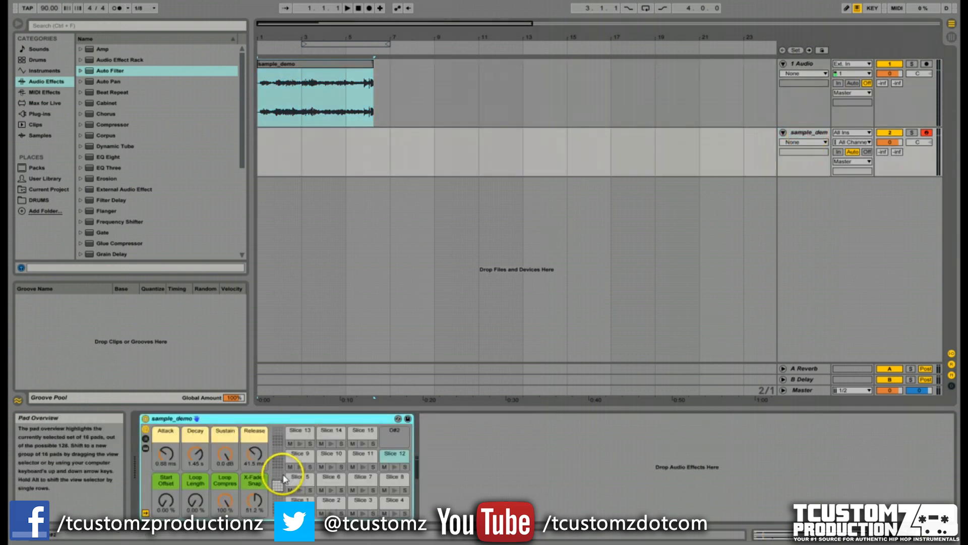
Show the Simpler device for the Slice 1 pad in the Drum Rack.
left_click(298, 480)
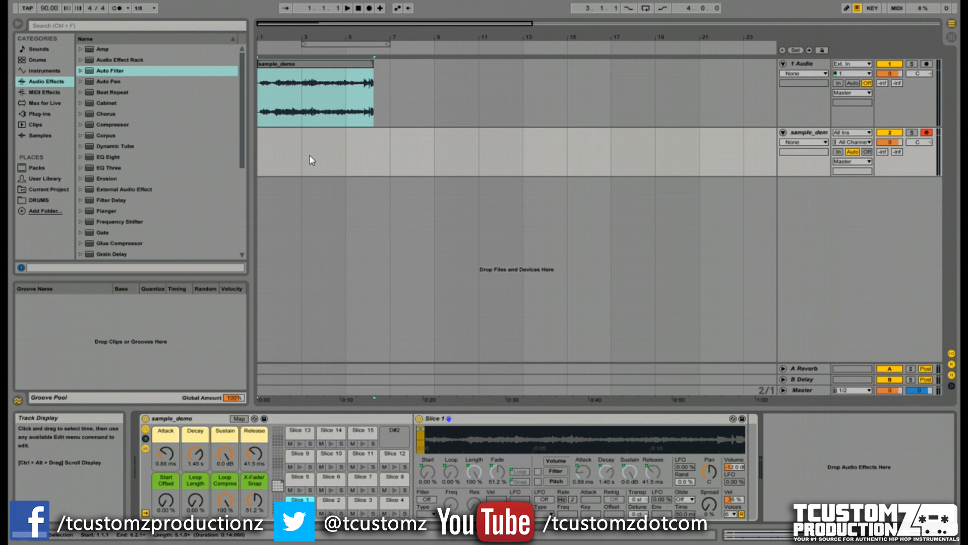
mouse_move(321, 179)
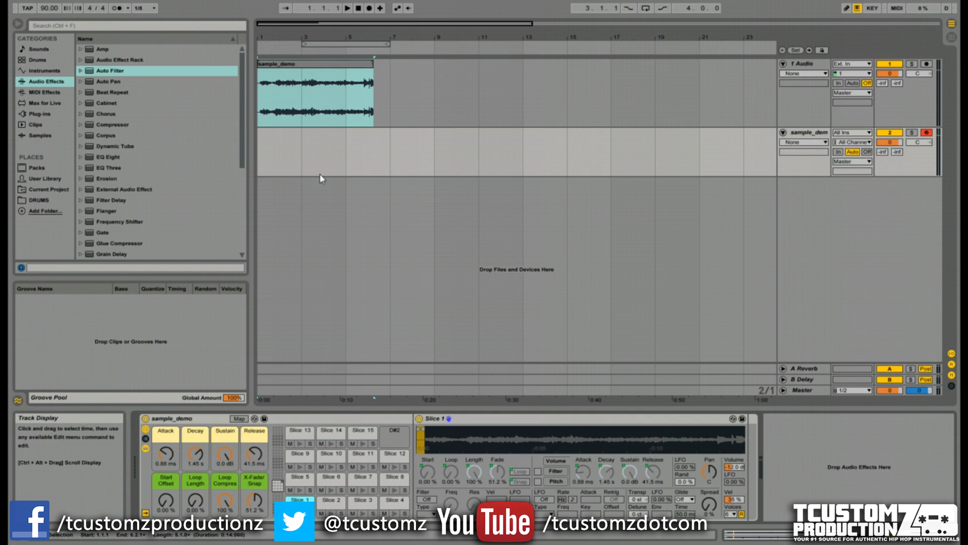